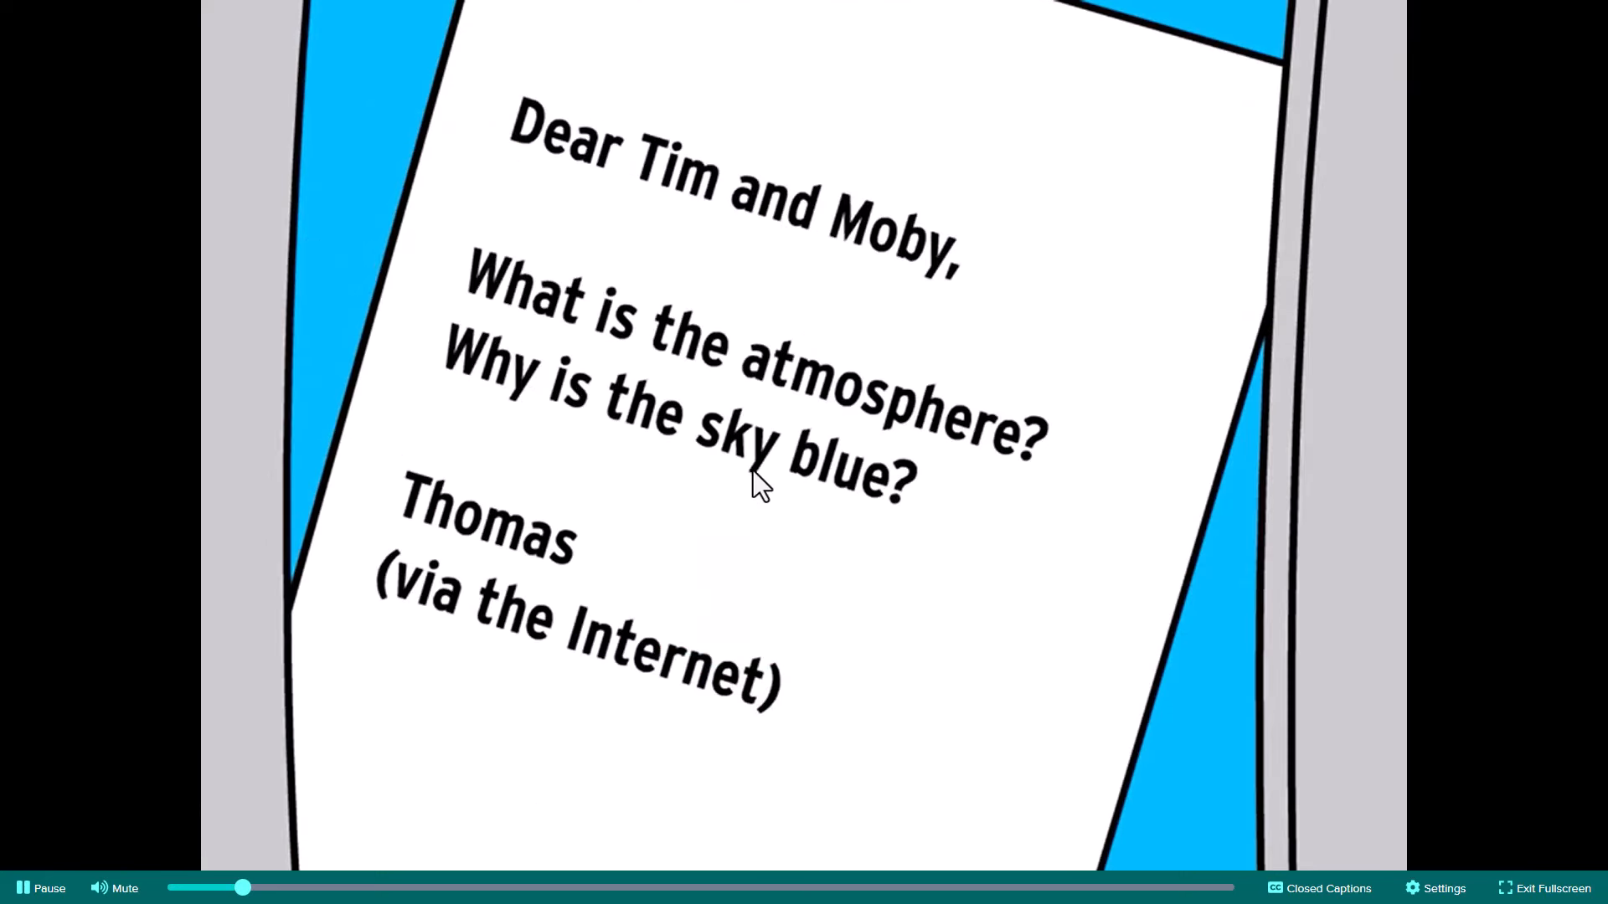
mouse_move(613, 804)
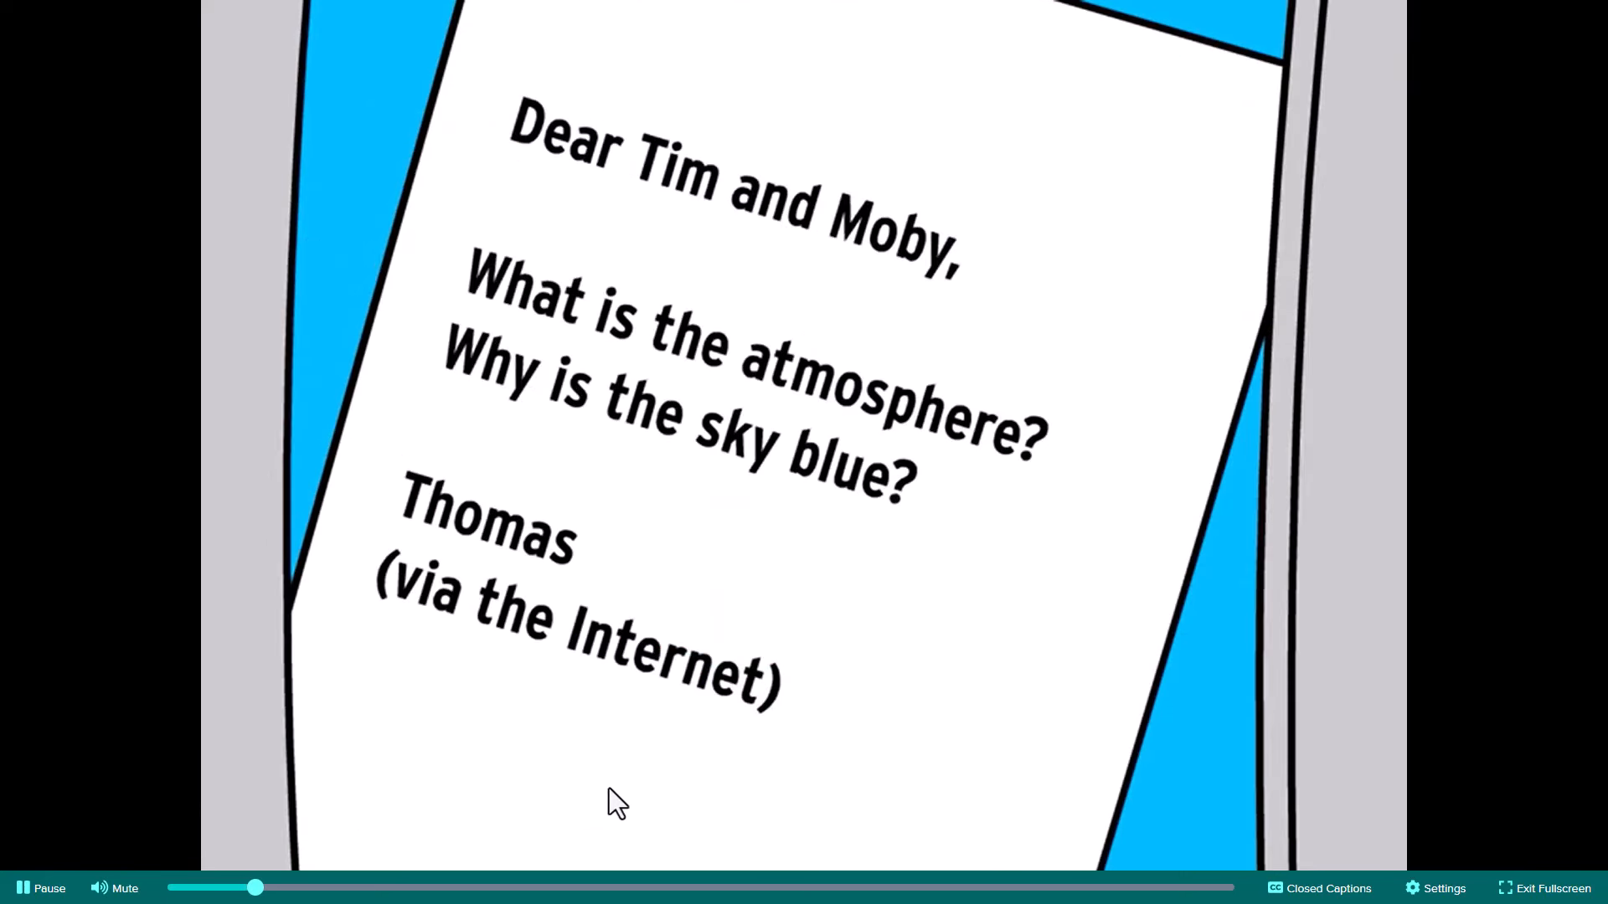